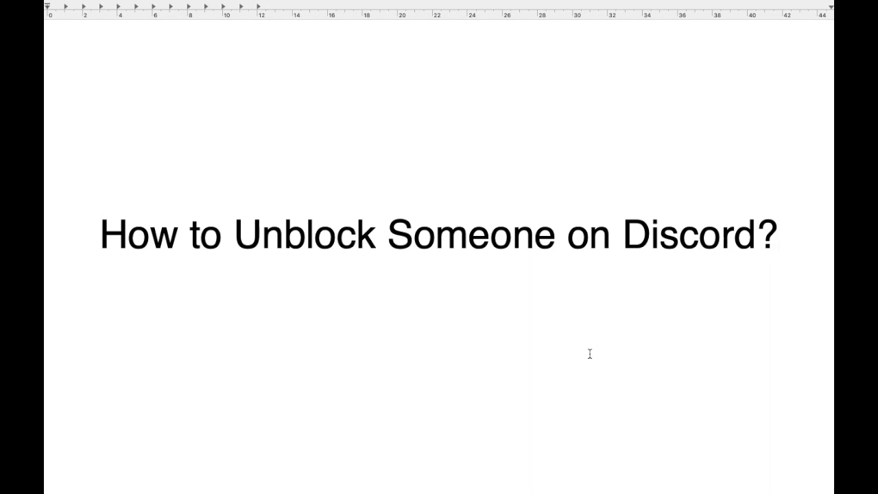
Switch from the TextEdit title card to the Discord homepage in Chrome.
left_click(779, 235)
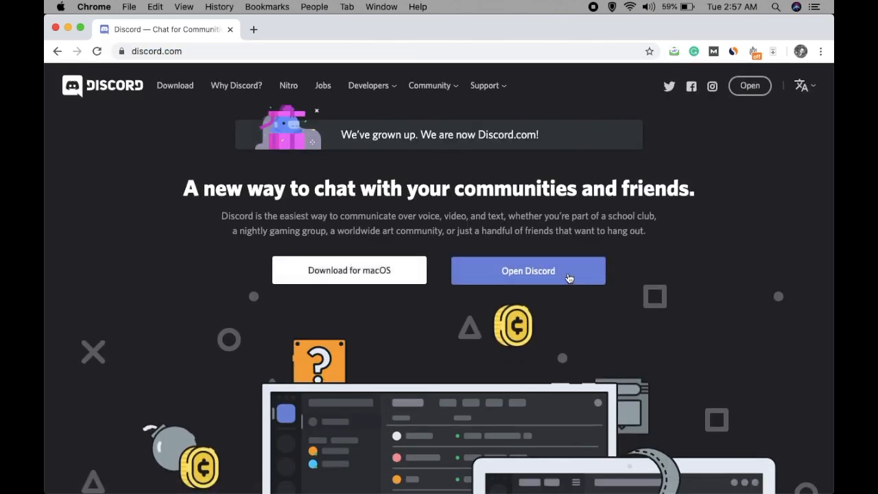
Launch the Discord web app to reach the Friends page with online friends.
left_click(528, 270)
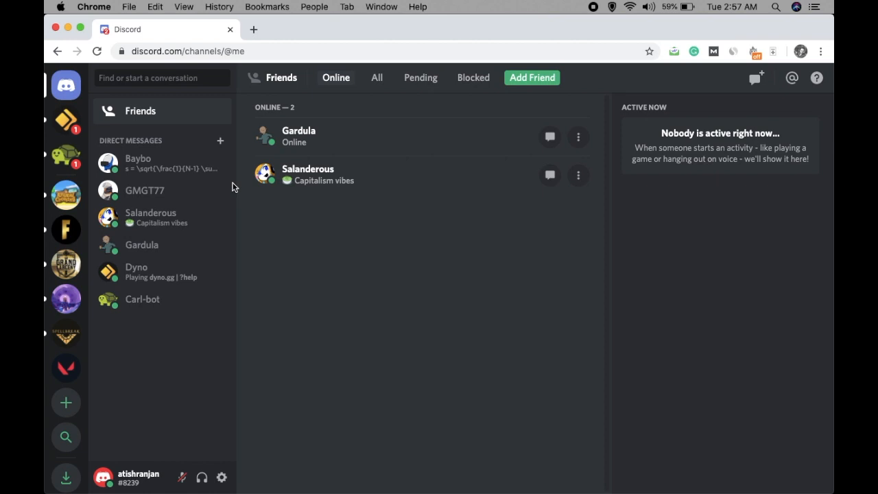
mouse_move(319, 326)
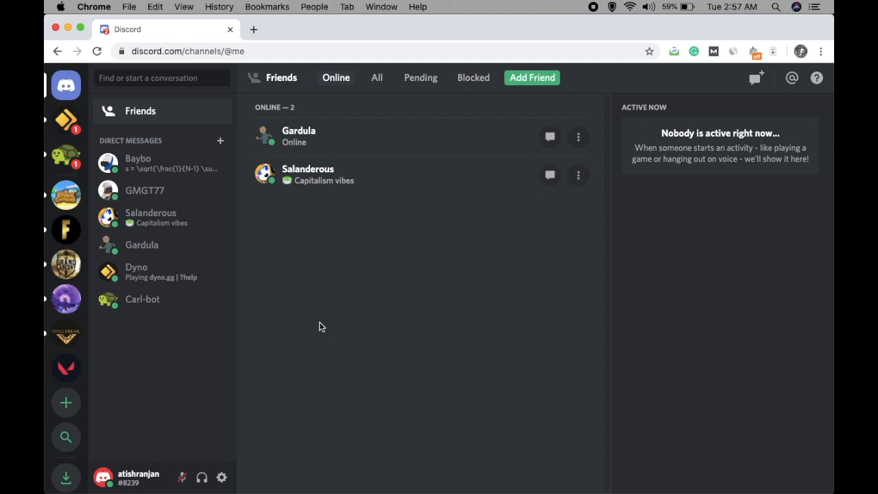
mouse_move(364, 216)
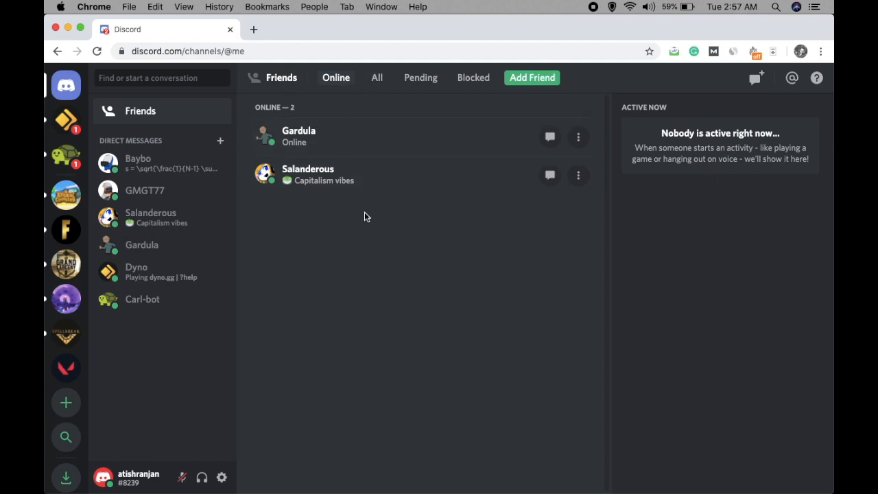
mouse_move(65, 85)
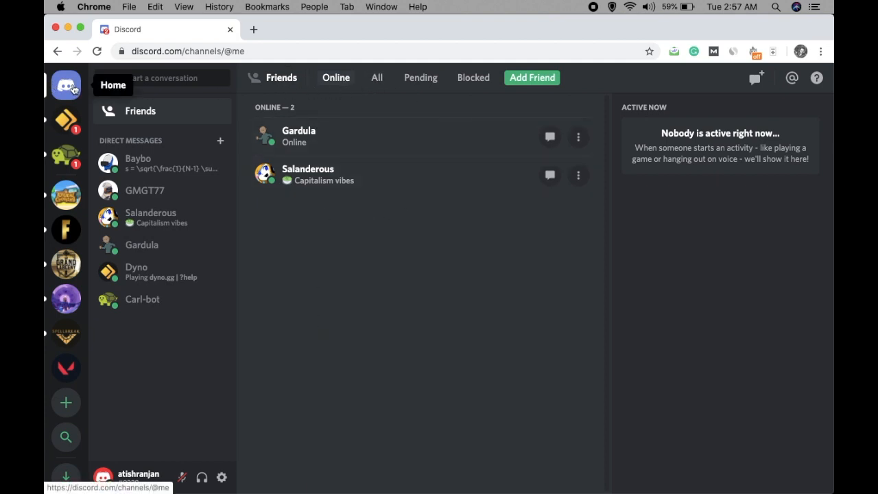
mouse_move(277, 81)
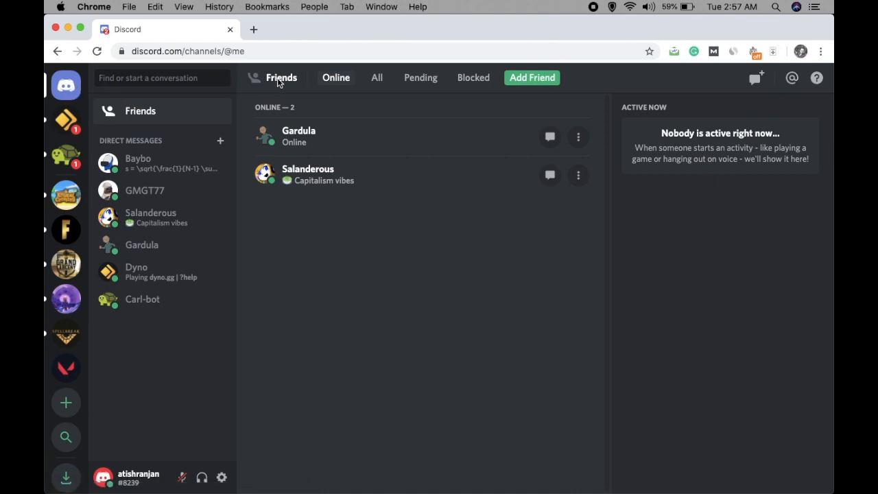
mouse_move(384, 190)
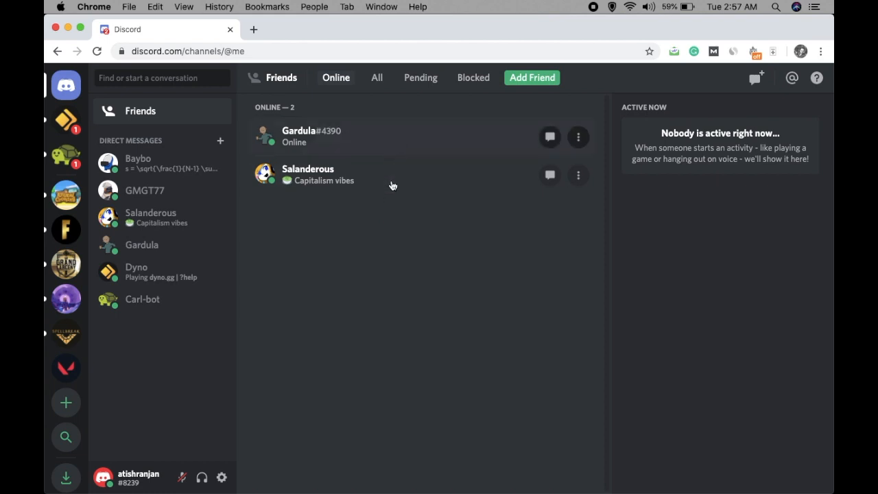
mouse_move(65, 264)
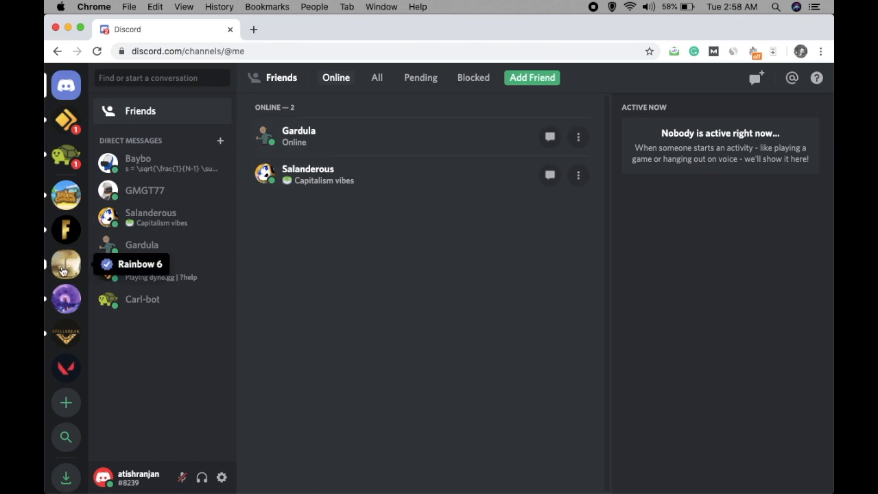
Block member George from the Rainbow 6 server's member list and confirm.
left_click(66, 264)
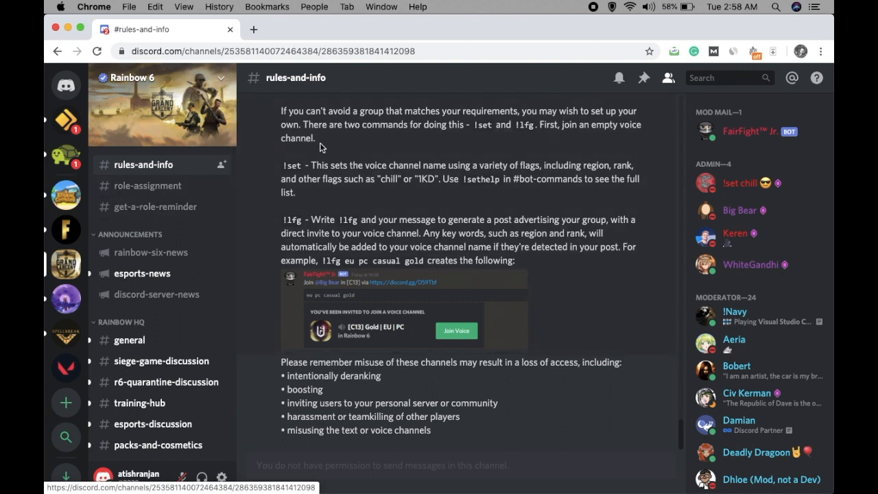
mouse_move(348, 161)
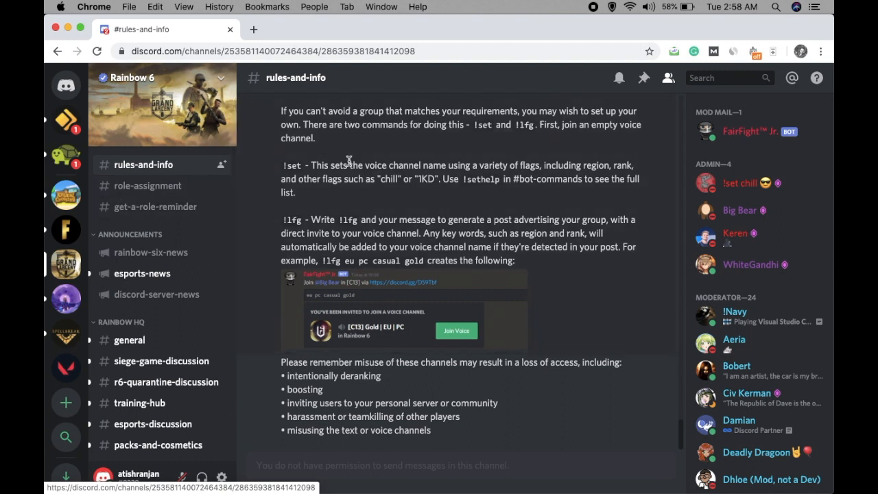
mouse_move(830, 269)
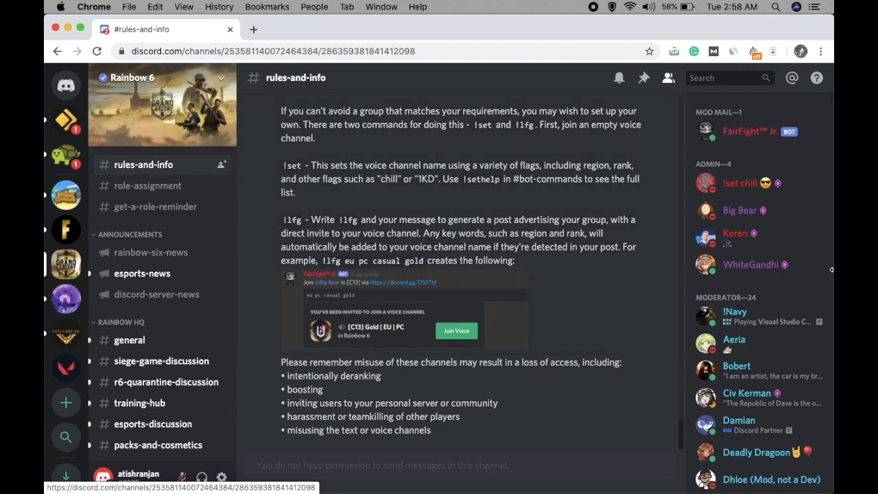
scroll("down", 3)
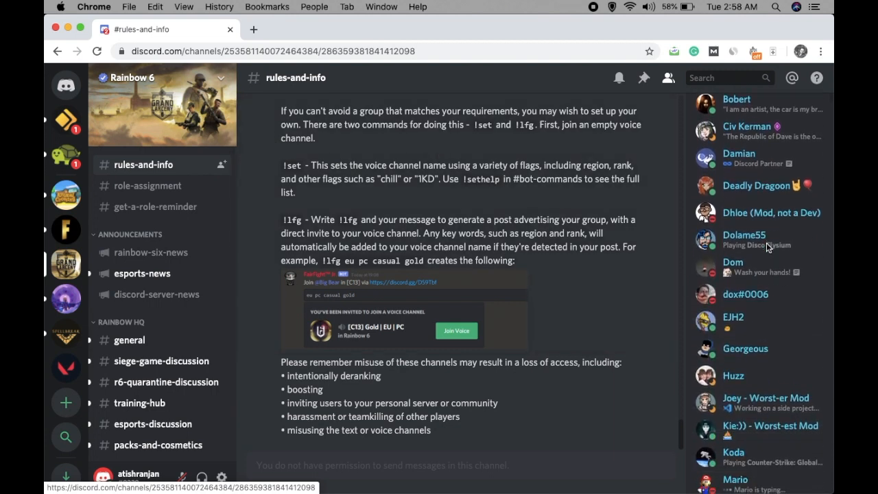
scroll("down", 3)
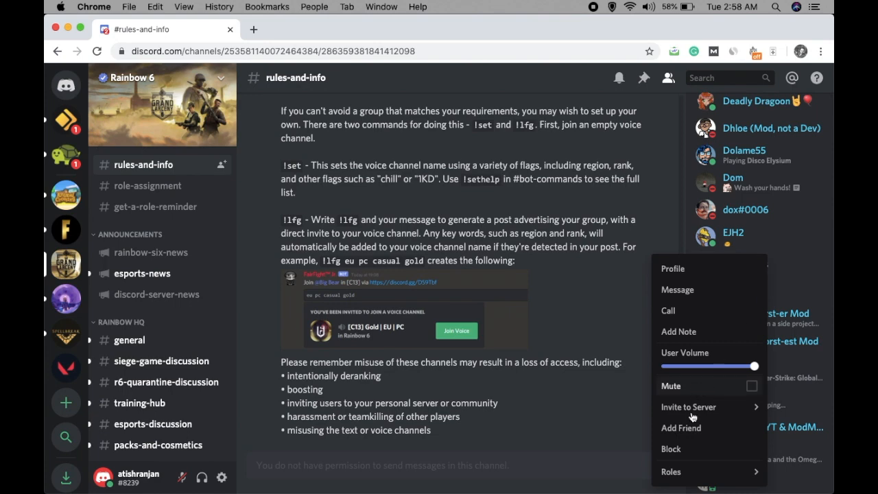
left_click(670, 449)
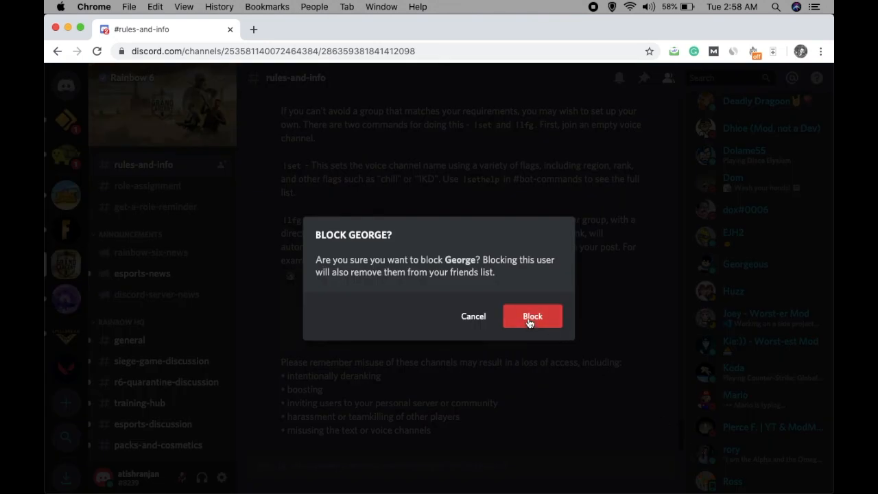
left_click(532, 315)
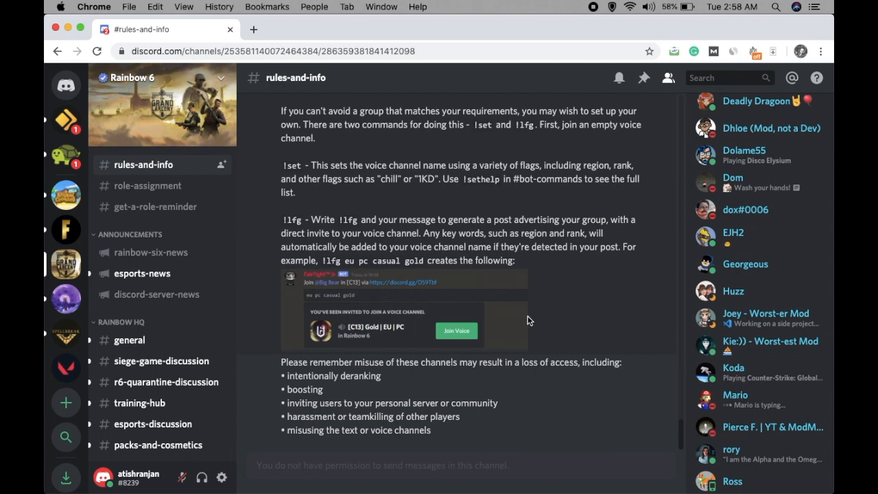
mouse_move(65, 81)
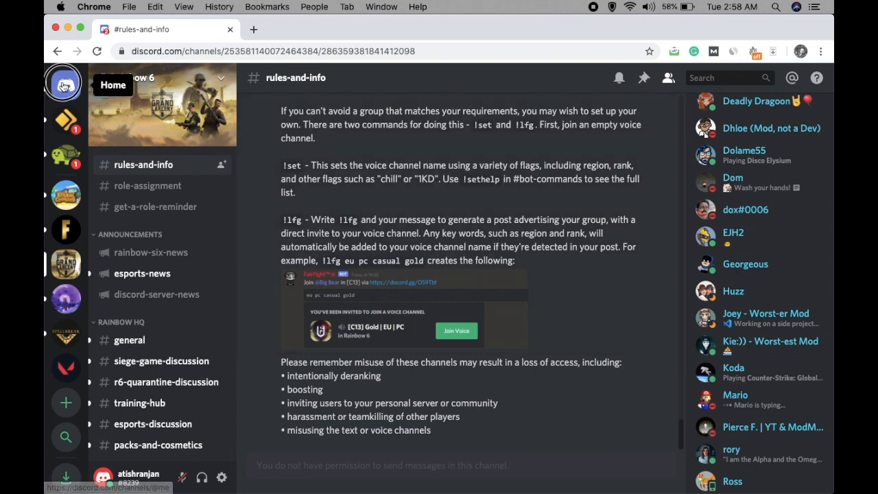
Block Salanderous from the online friends list and confirm the dialog.
left_click(65, 85)
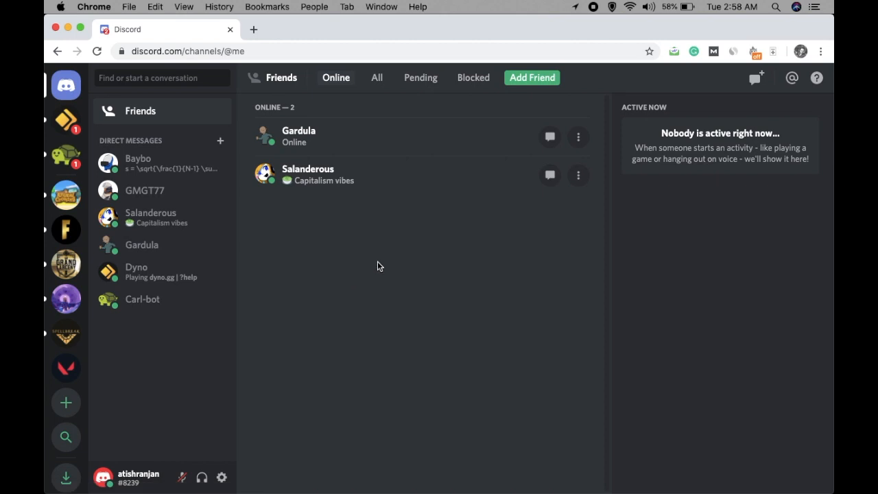
mouse_move(446, 183)
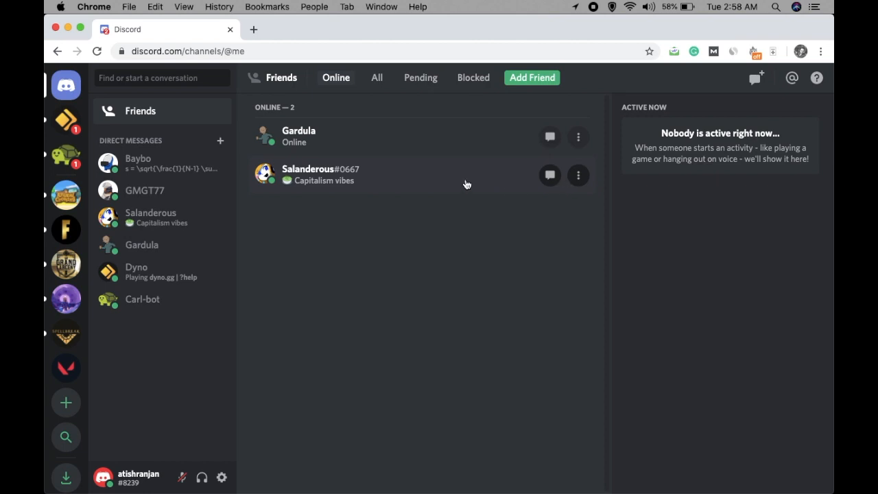
mouse_move(378, 182)
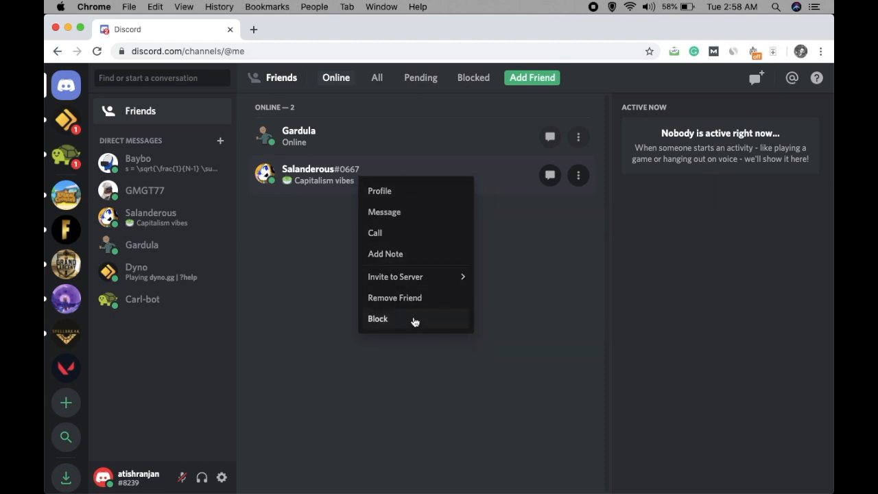
left_click(377, 319)
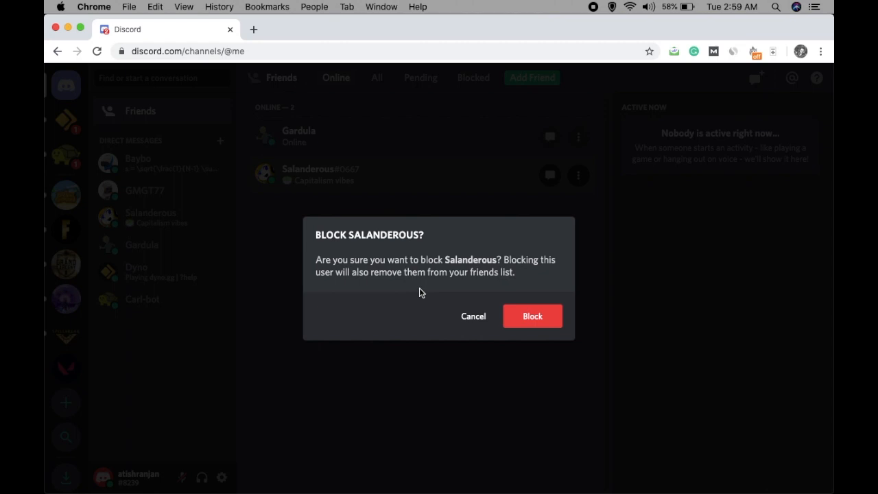
mouse_move(532, 316)
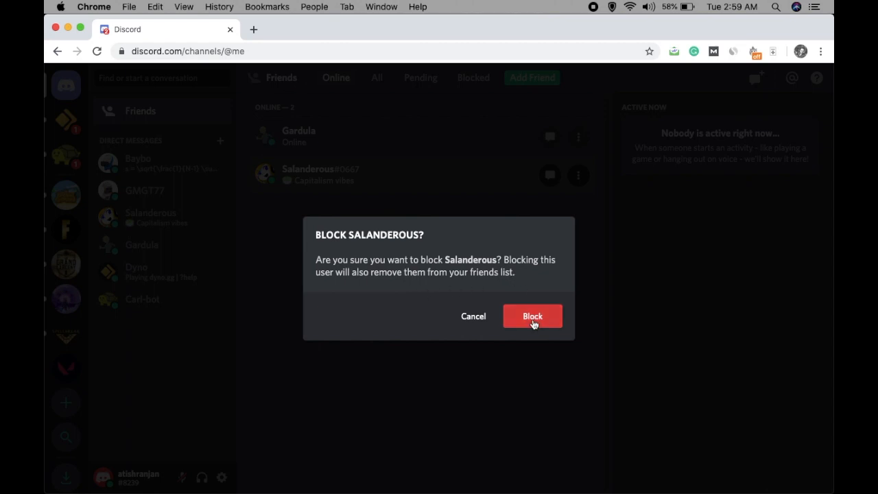
left_click(532, 316)
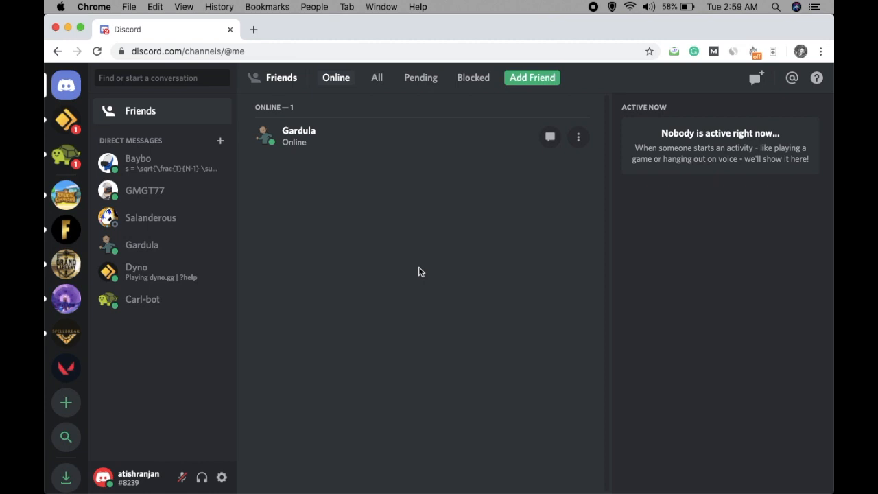
mouse_move(382, 249)
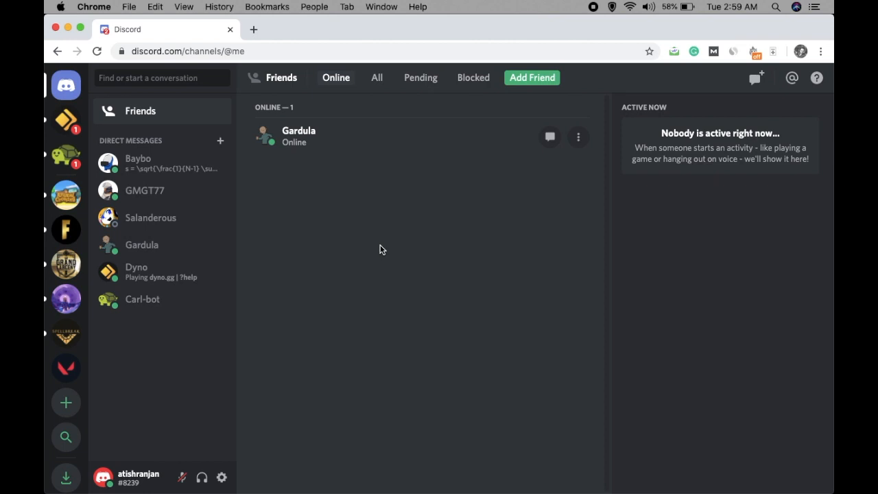
mouse_move(405, 215)
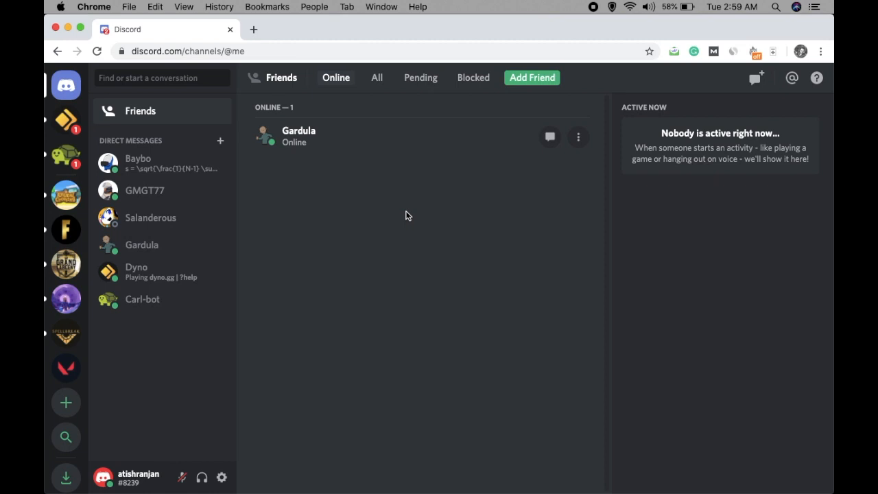
mouse_move(376, 218)
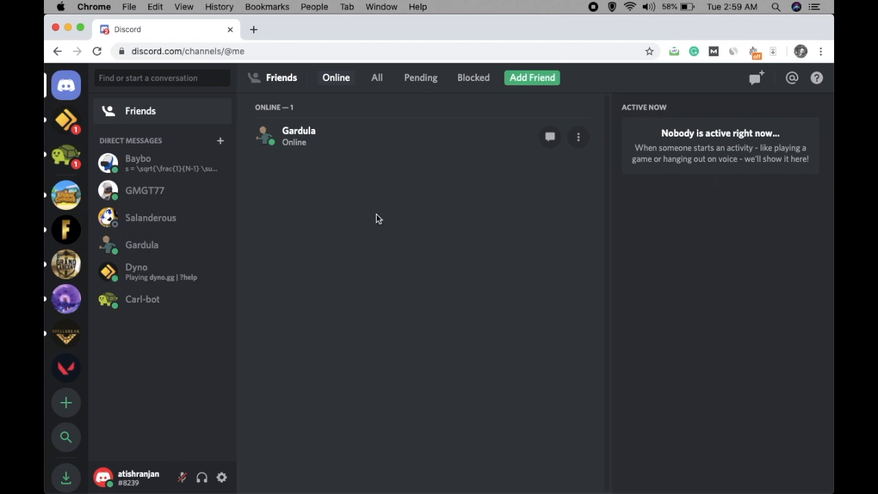
mouse_move(472, 81)
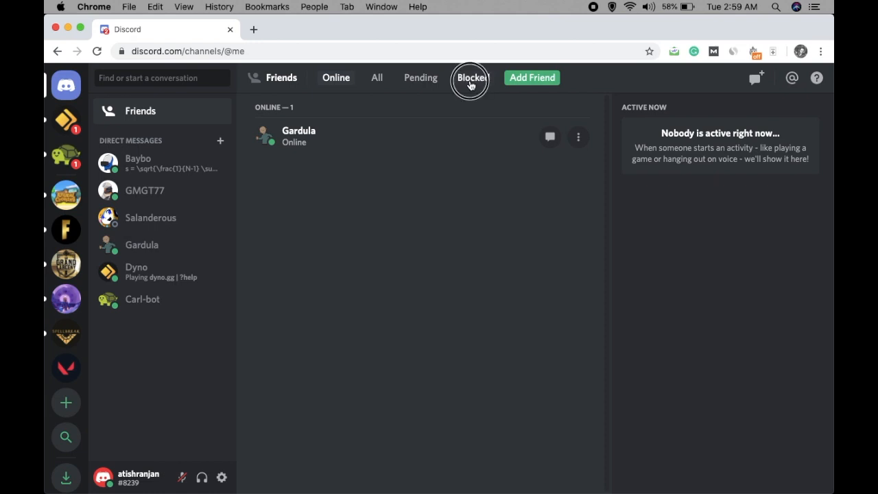
Unblock George and Salanderous from the Blocked tab, emptying the list.
left_click(471, 78)
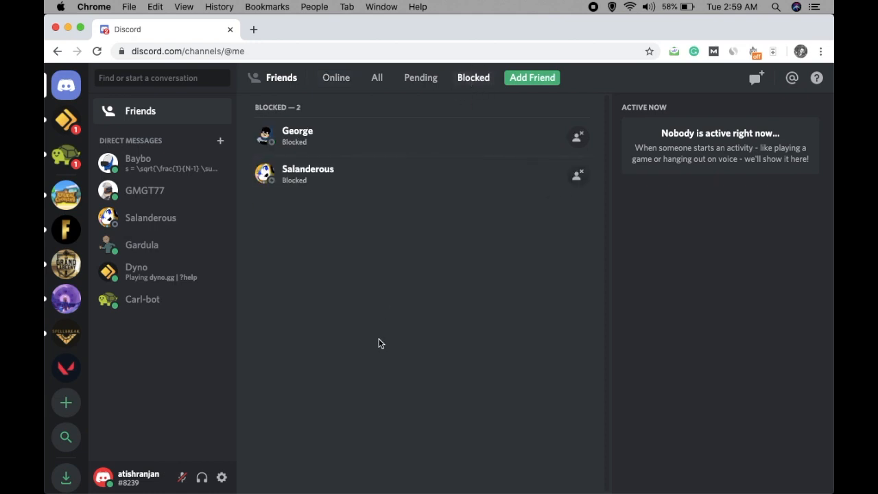
mouse_move(441, 201)
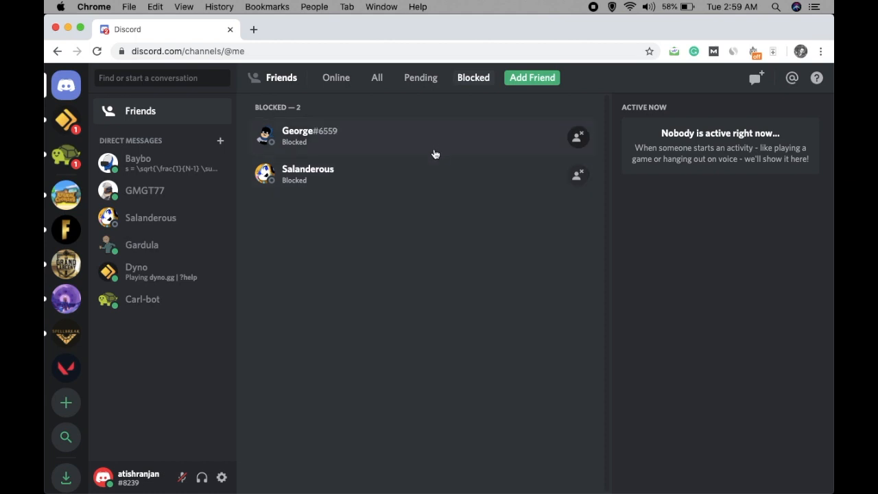
mouse_move(393, 326)
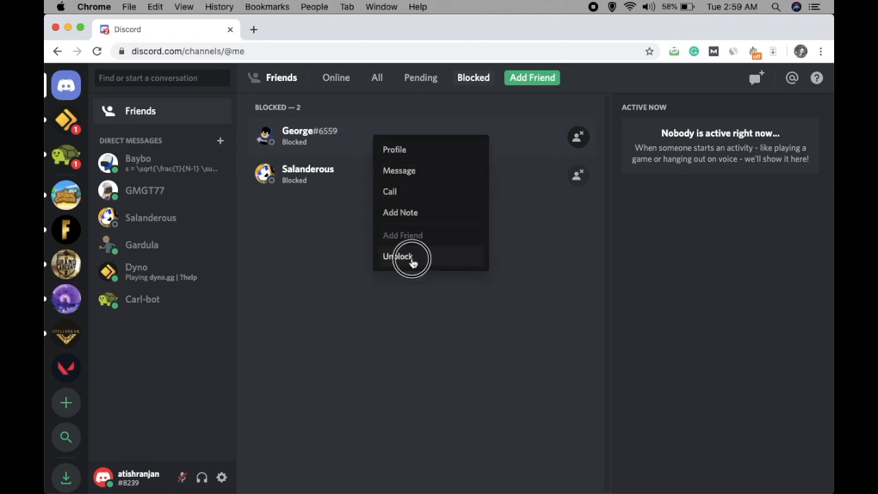
left_click(398, 256)
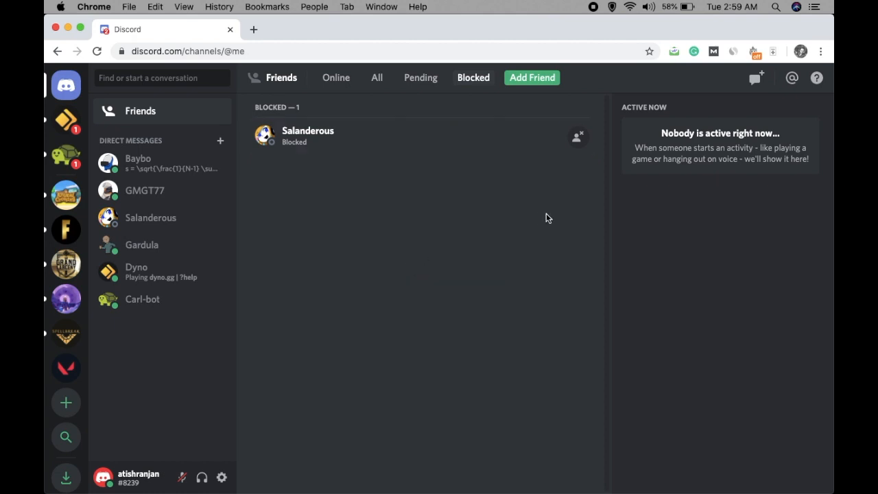
mouse_move(381, 136)
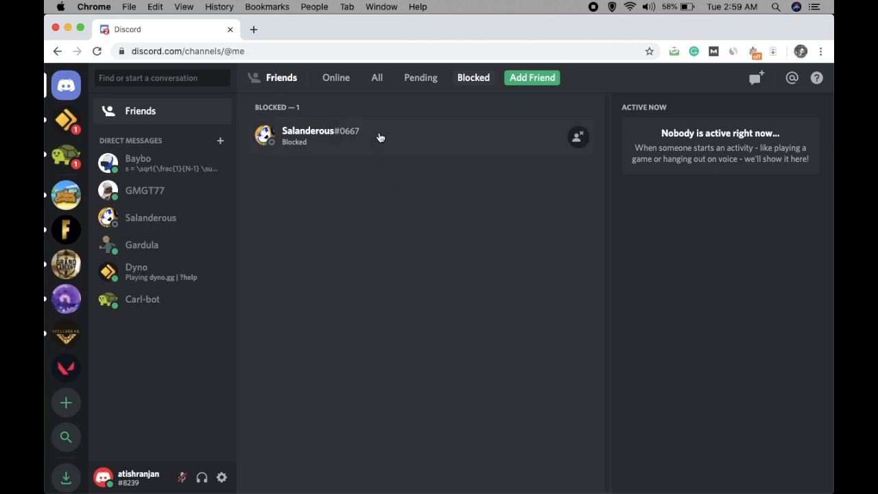
mouse_move(578, 137)
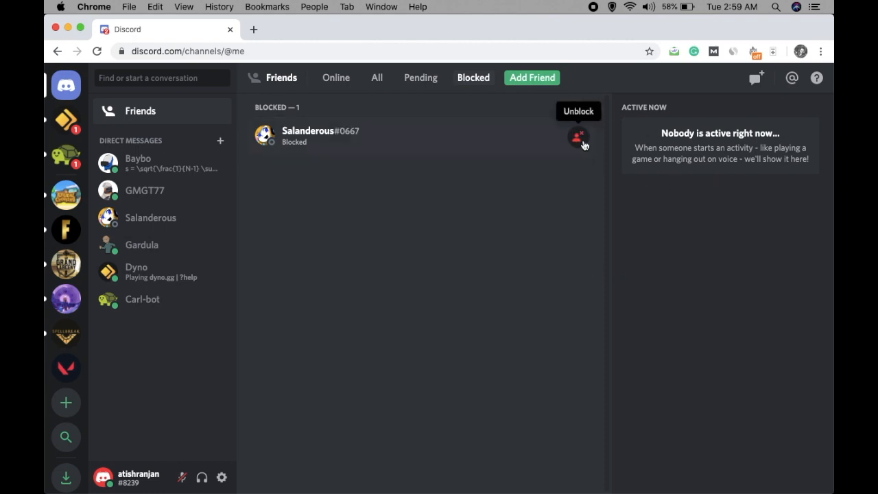
left_click(578, 135)
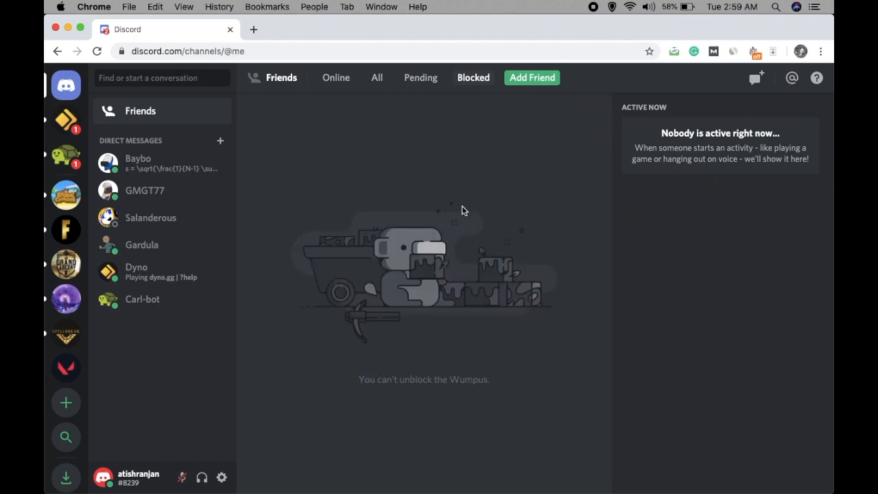
mouse_move(411, 203)
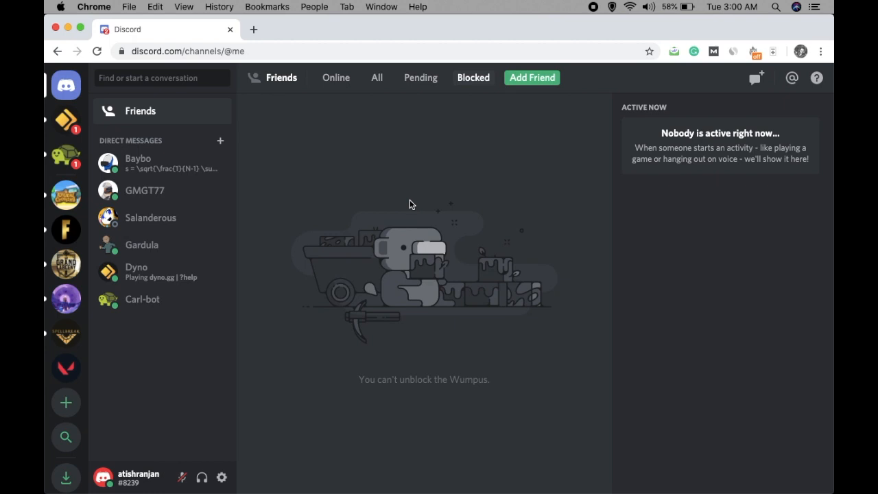
mouse_move(99, 90)
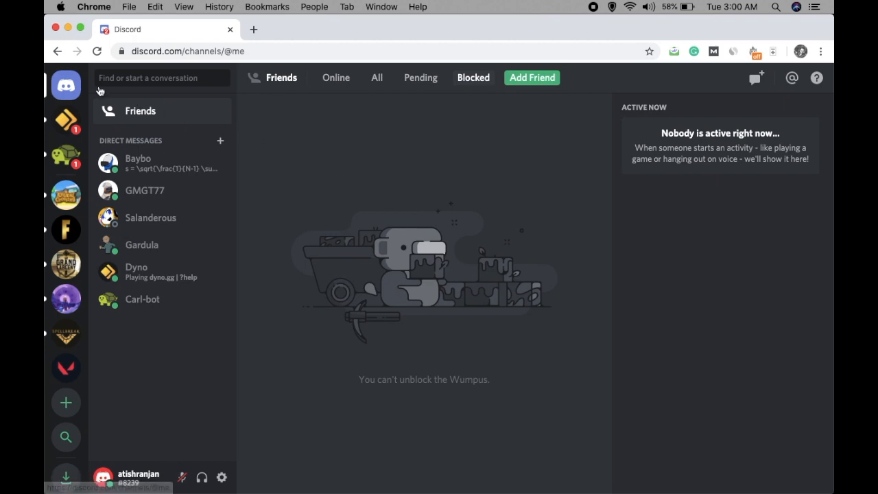